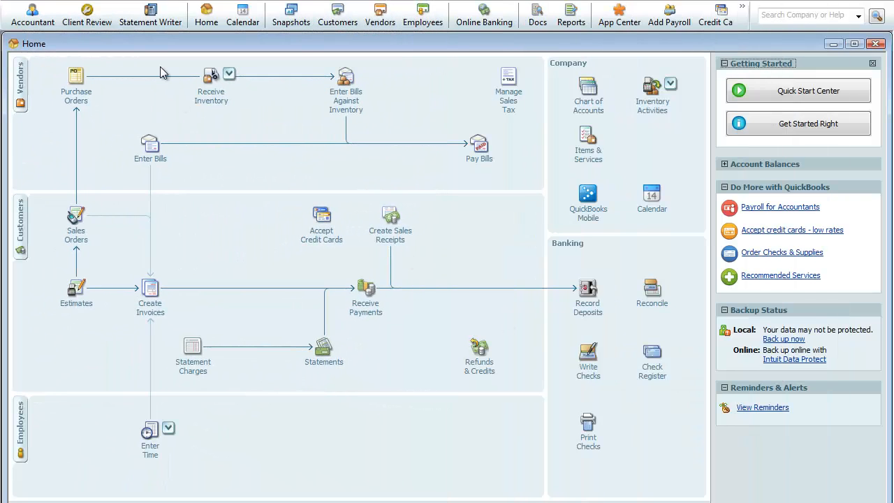
mouse_move(82, 4)
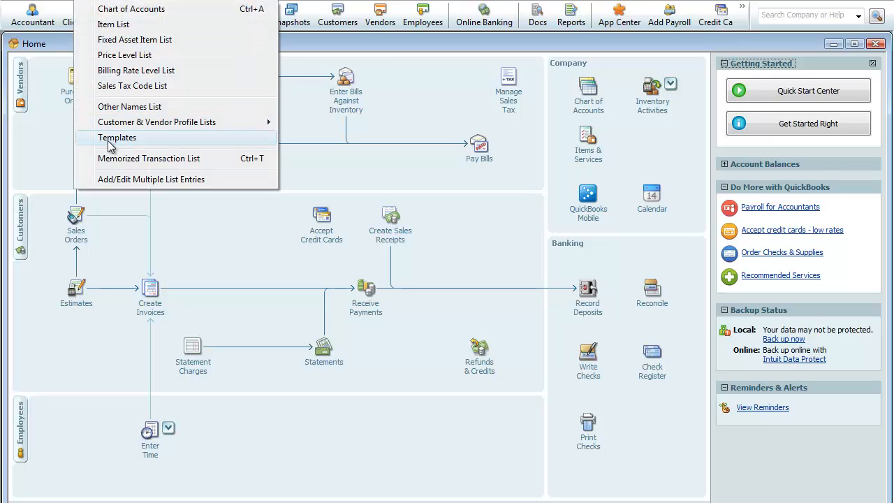
Choose Templates from the Lists menu to show the form templates list
click(117, 136)
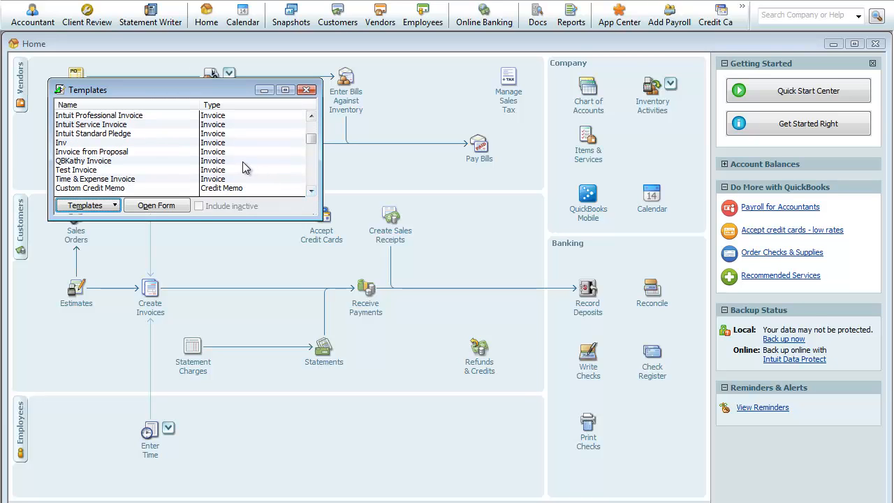
Give the QBKathy Invoice the kathy-1-12 logo plus phone, e-mail, web site and fax fields
click(156, 205)
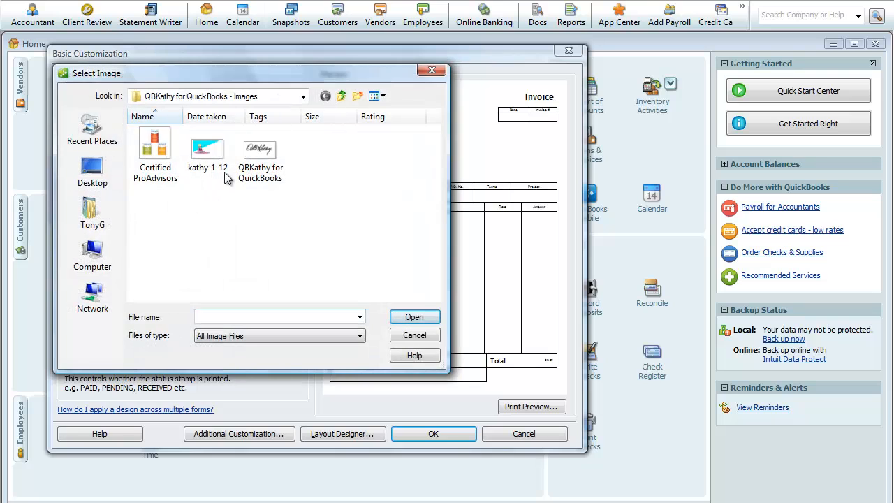
click(414, 316)
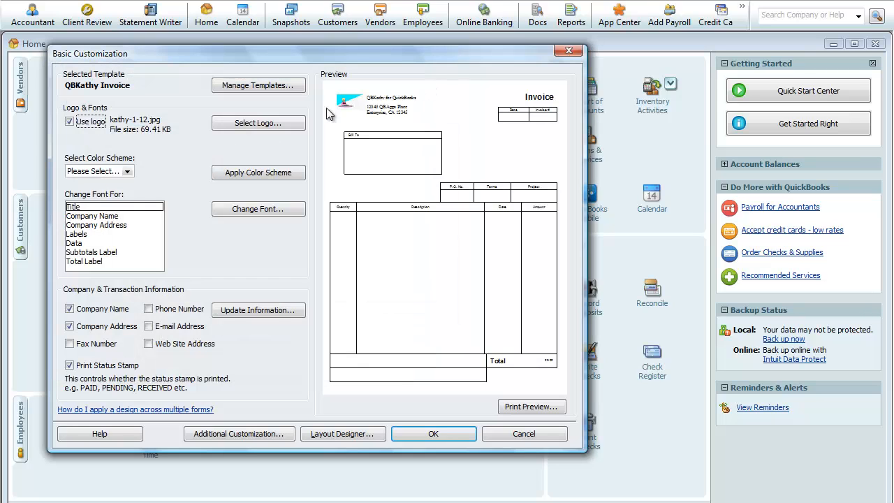
click(148, 308)
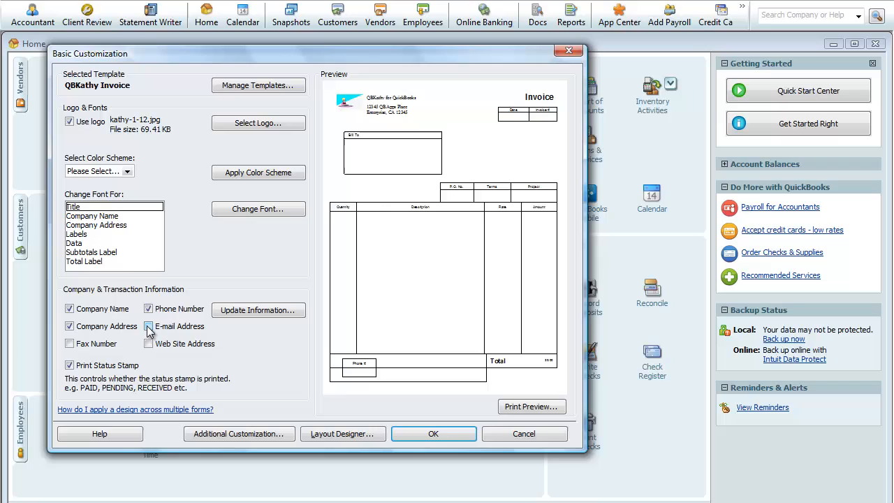
click(148, 326)
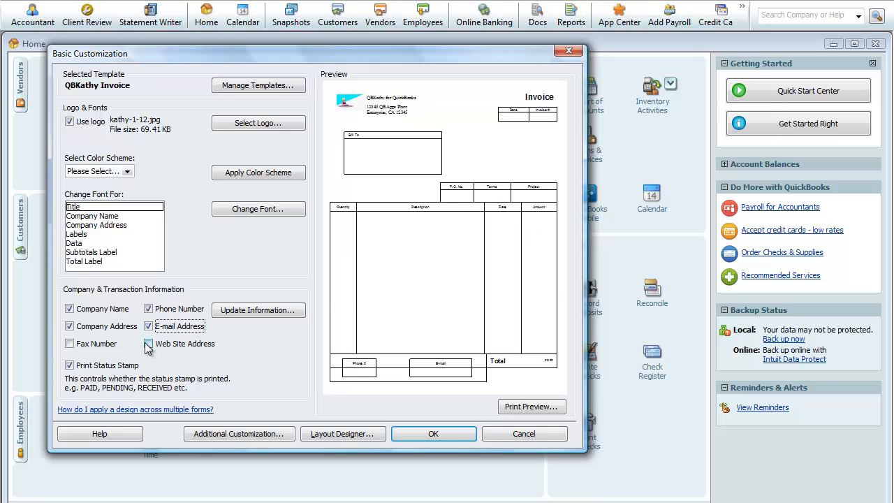
click(69, 344)
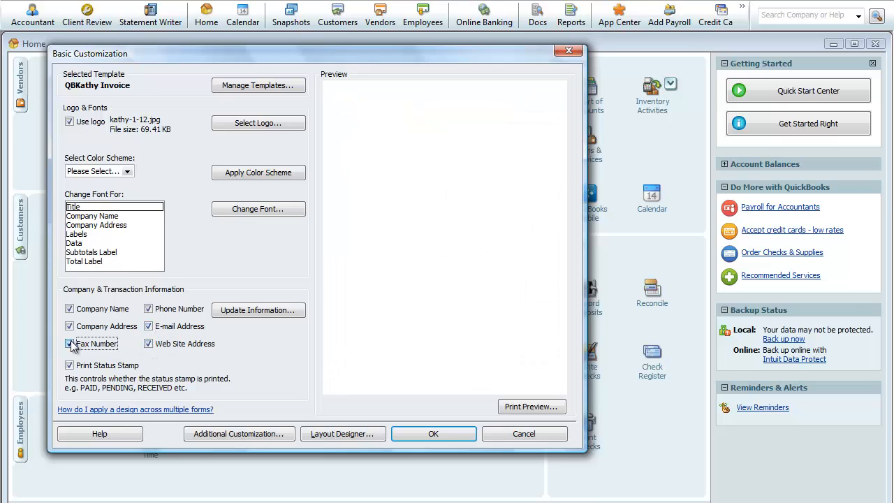
click(69, 343)
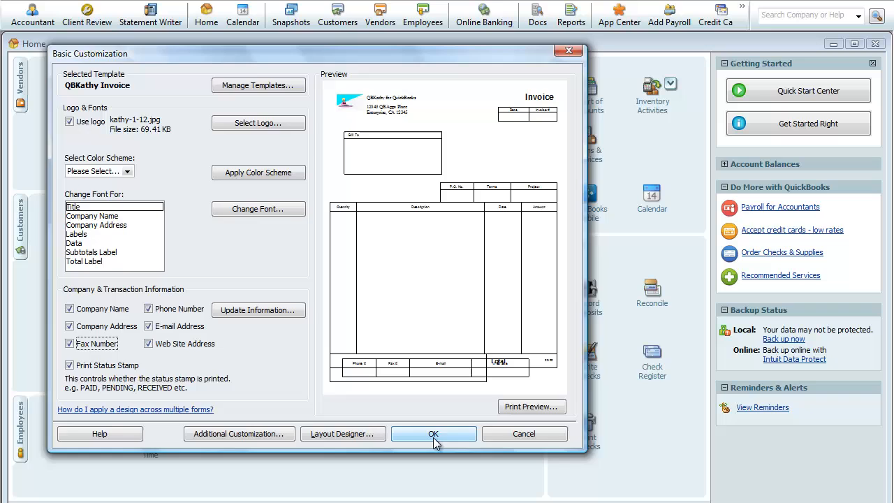
Save the logo and contact-field changes and open Additional Customization
click(433, 434)
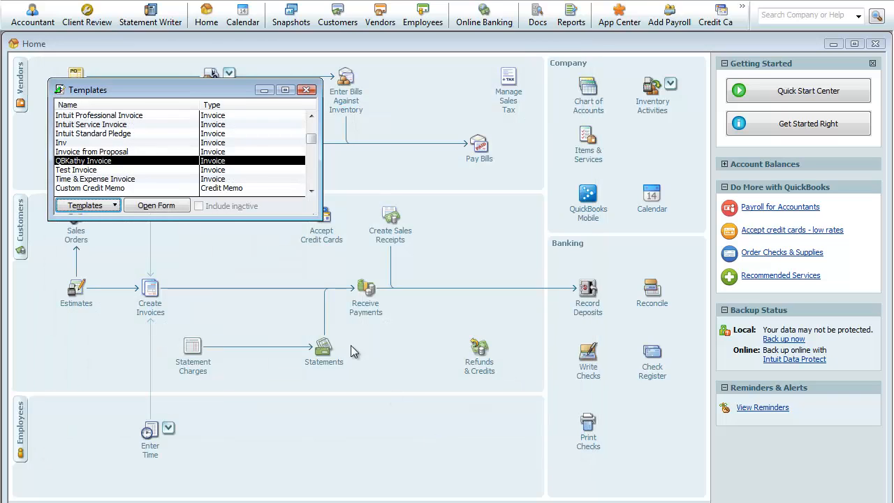
mouse_move(241, 164)
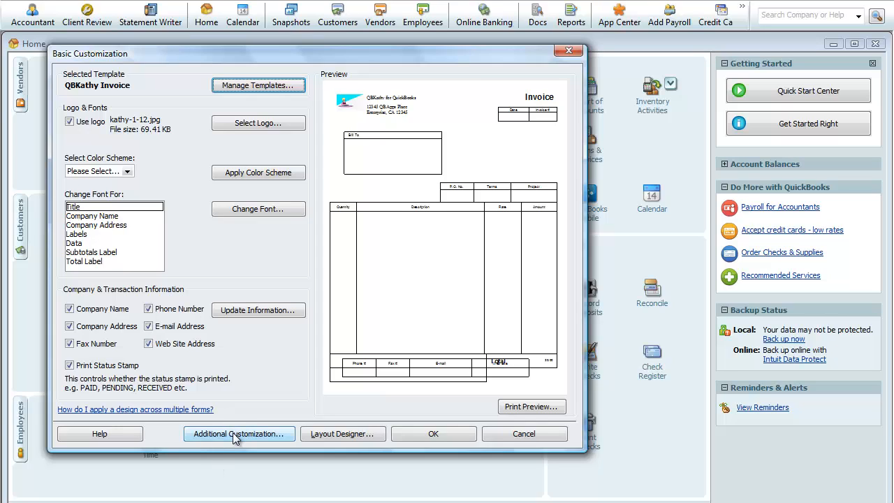
mouse_move(368, 384)
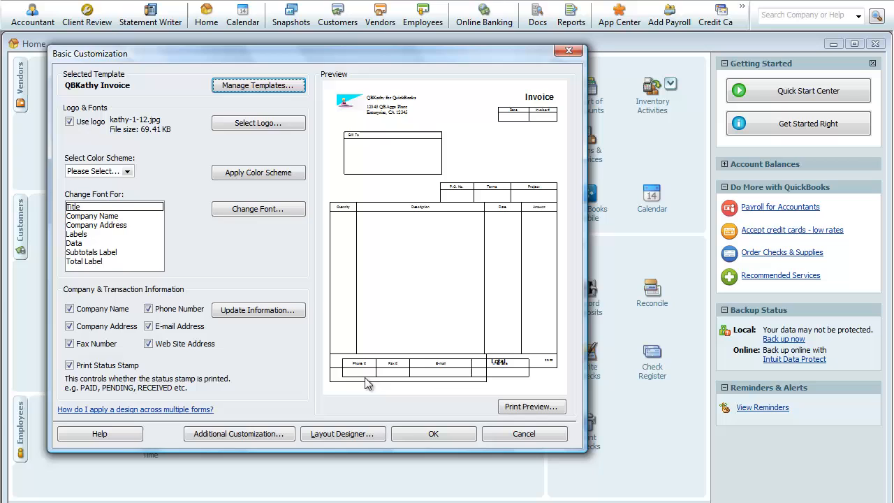
mouse_move(239, 434)
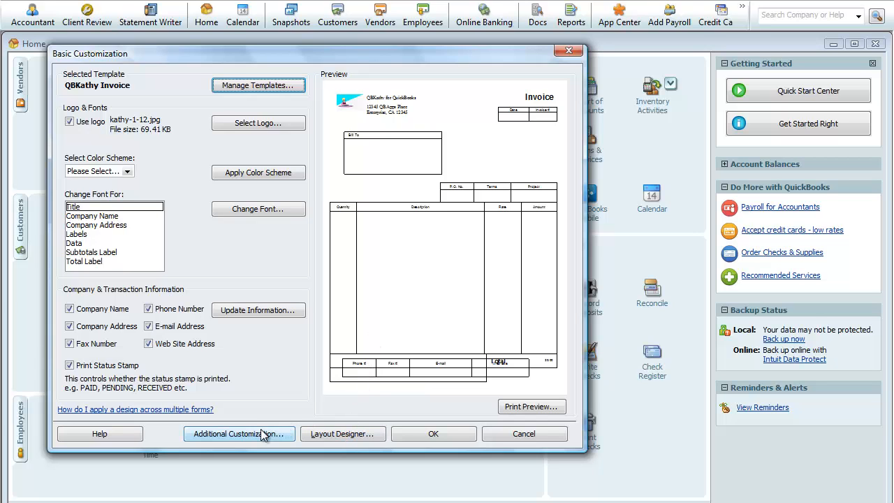
click(239, 434)
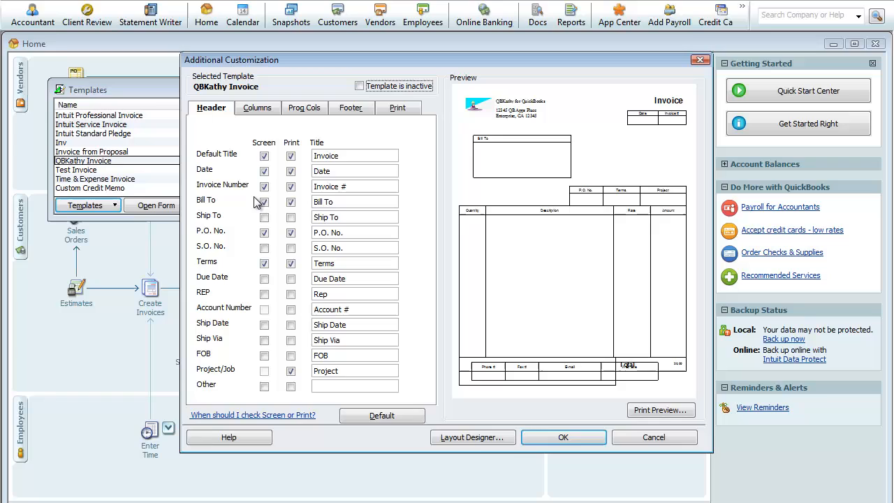
mouse_move(271, 114)
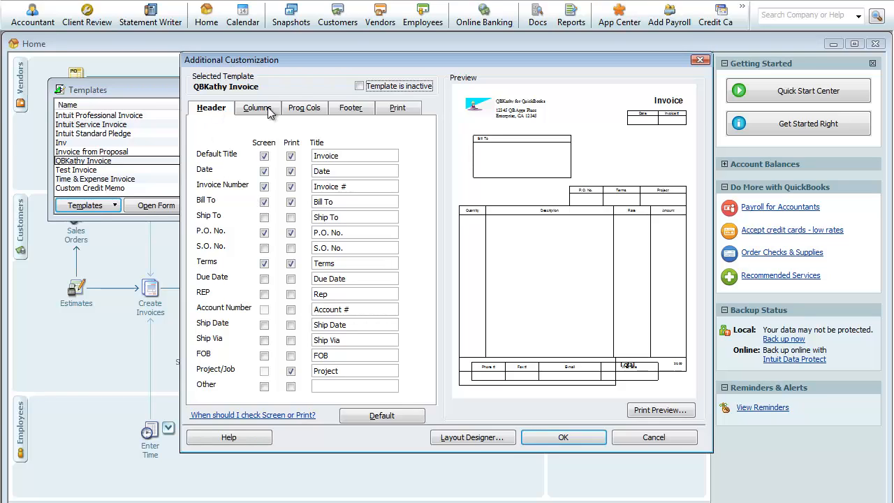
mouse_move(377, 117)
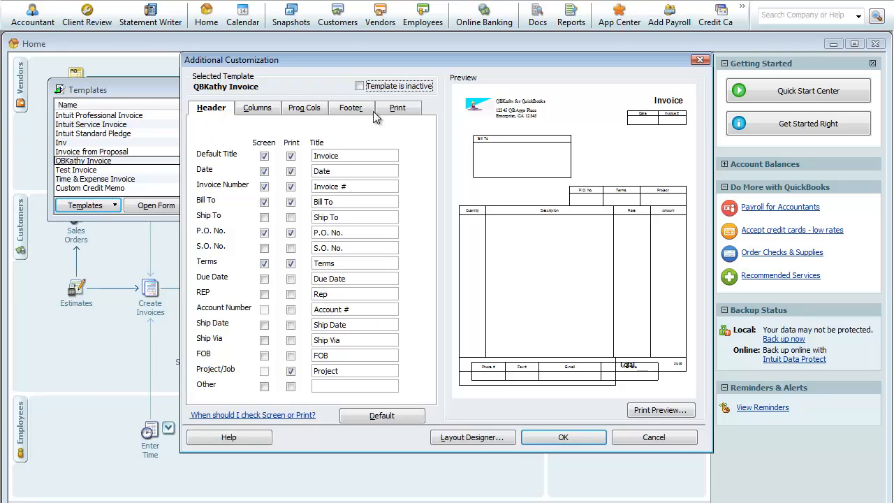
mouse_move(428, 187)
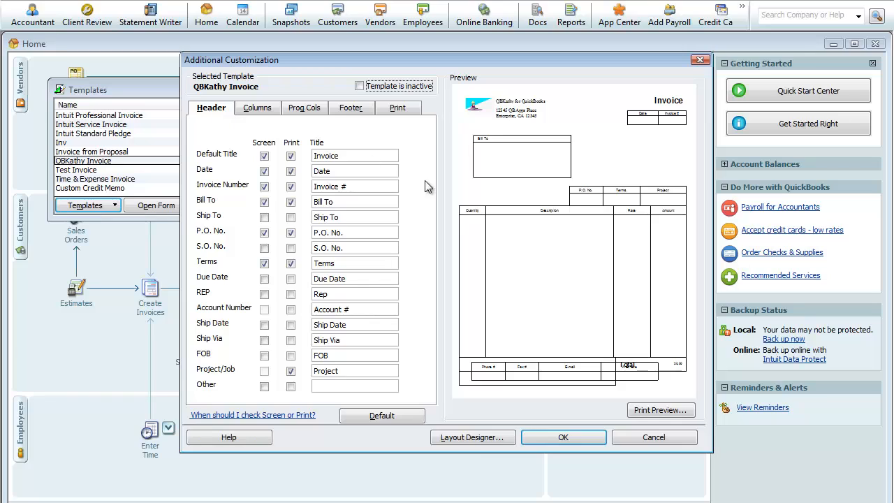
mouse_move(593, 192)
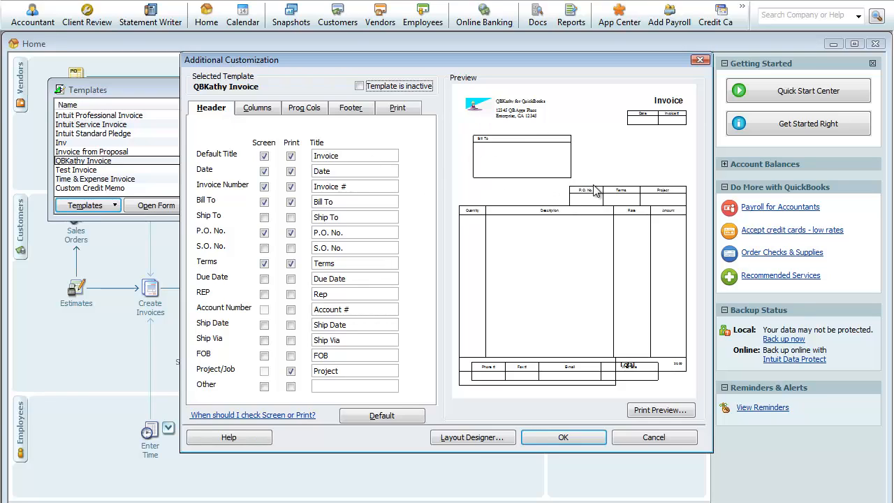
mouse_move(353, 171)
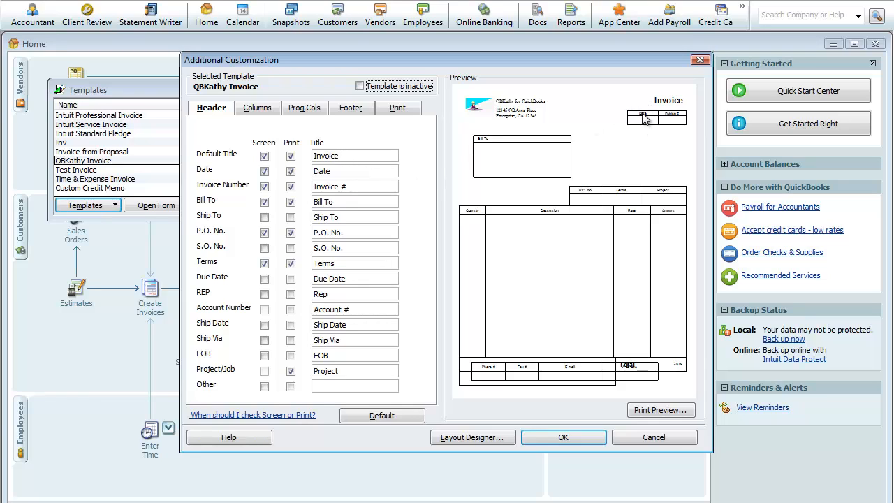
mouse_move(584, 212)
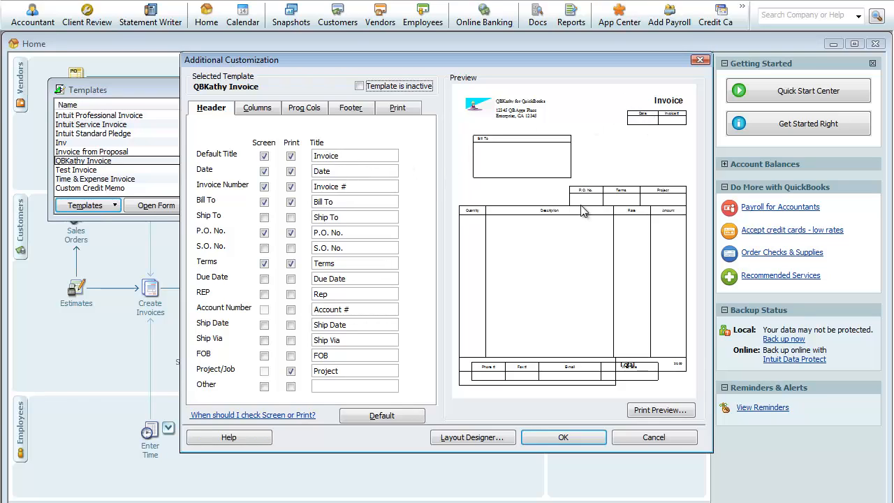
mouse_move(673, 117)
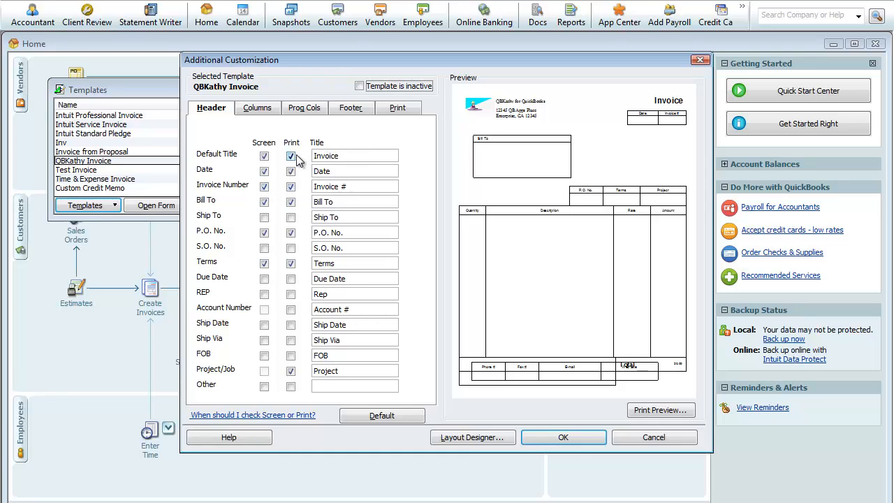
click(264, 154)
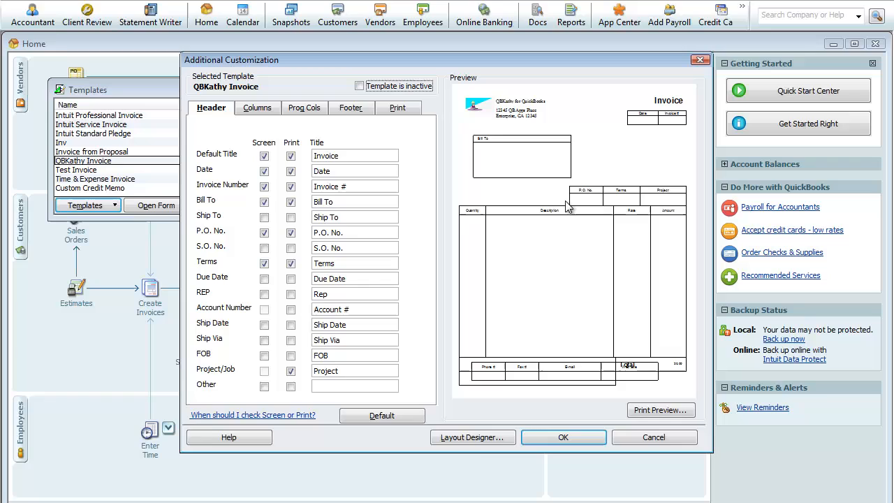
mouse_move(238, 223)
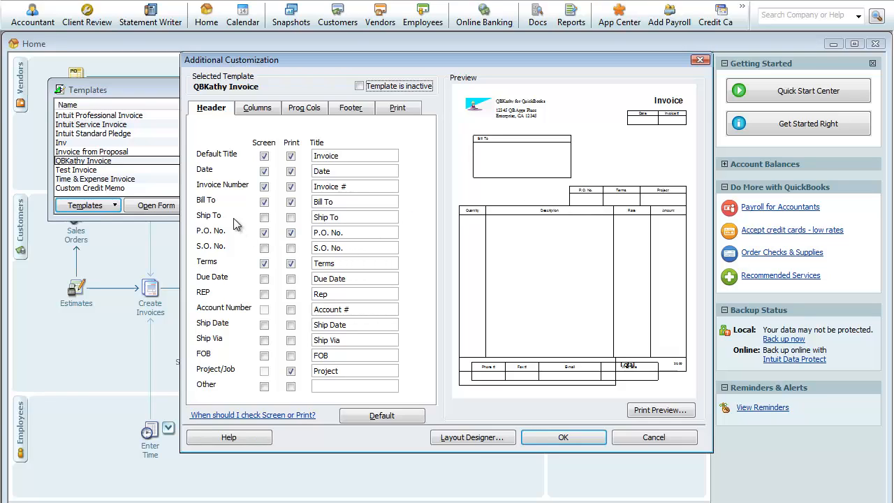
mouse_move(579, 201)
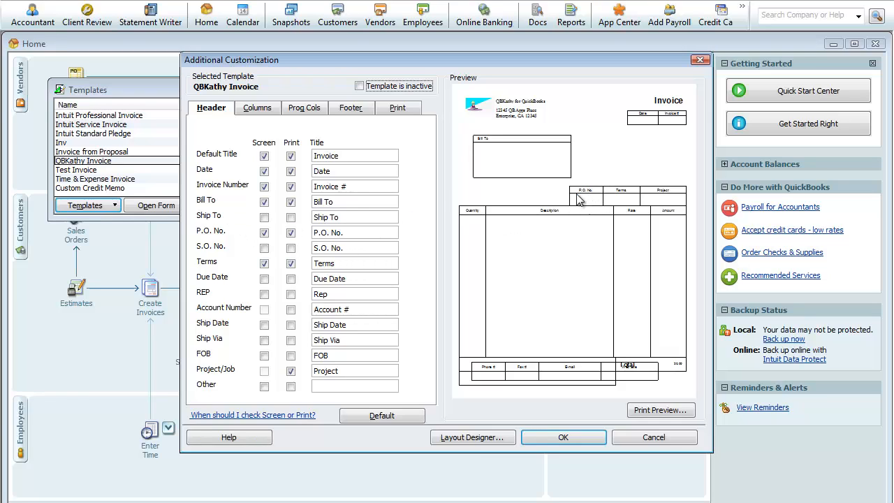
mouse_move(437, 262)
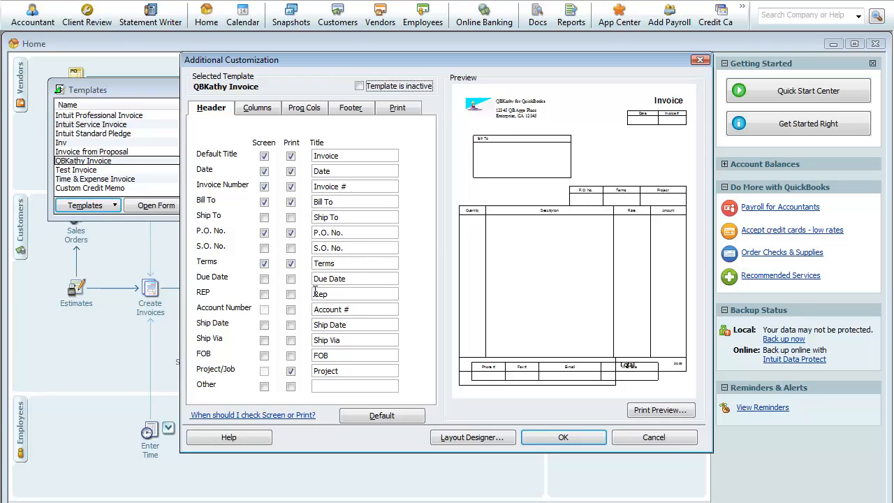
click(291, 309)
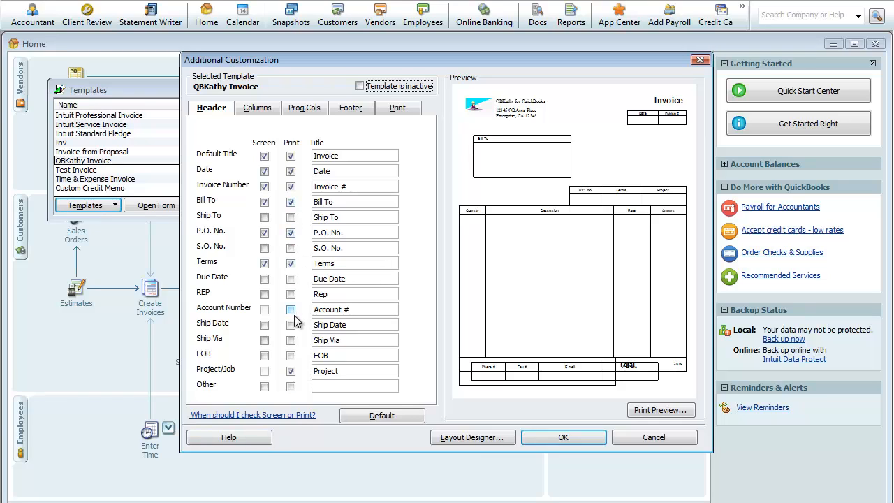
click(291, 310)
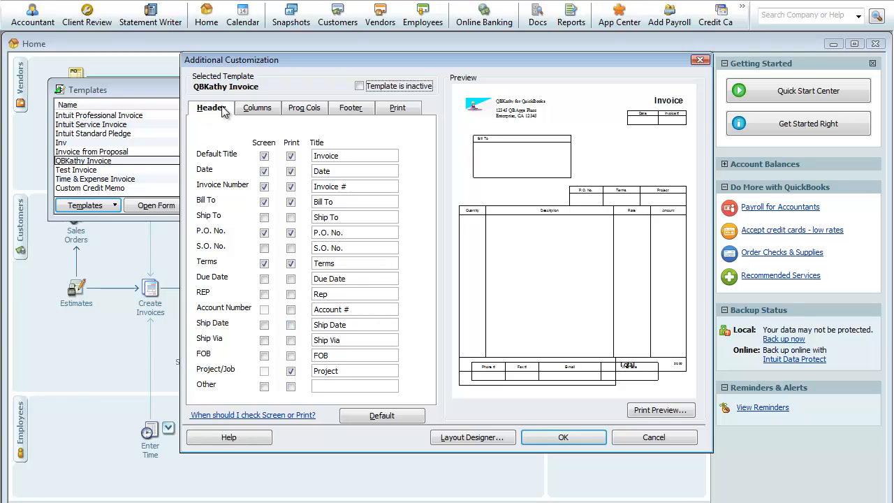
Show the Columns settings and refresh the preview with Quantity before Description
click(258, 108)
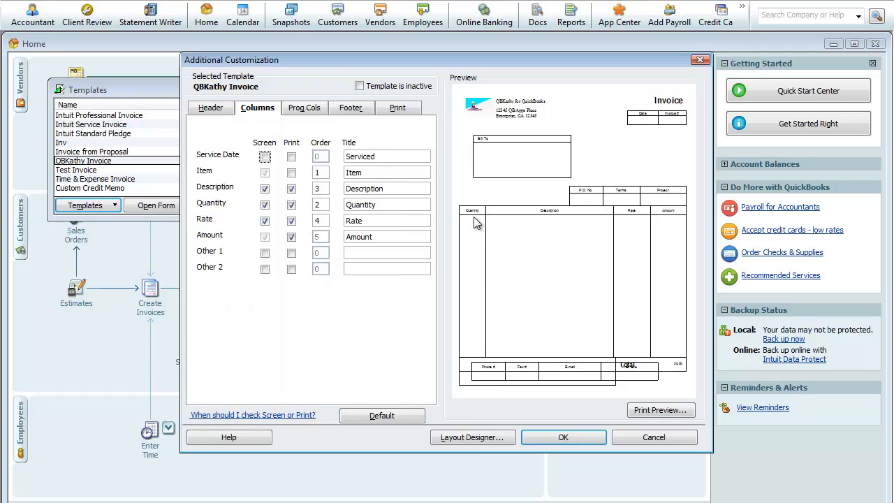
mouse_move(530, 279)
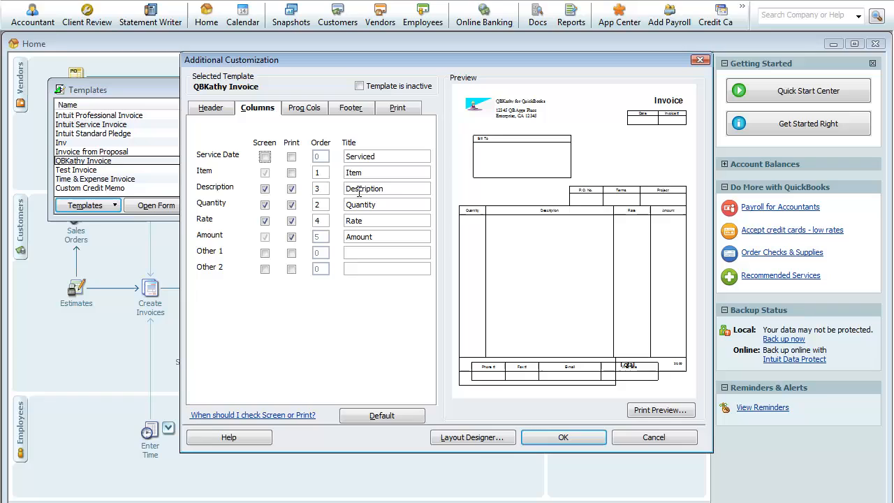
mouse_move(535, 323)
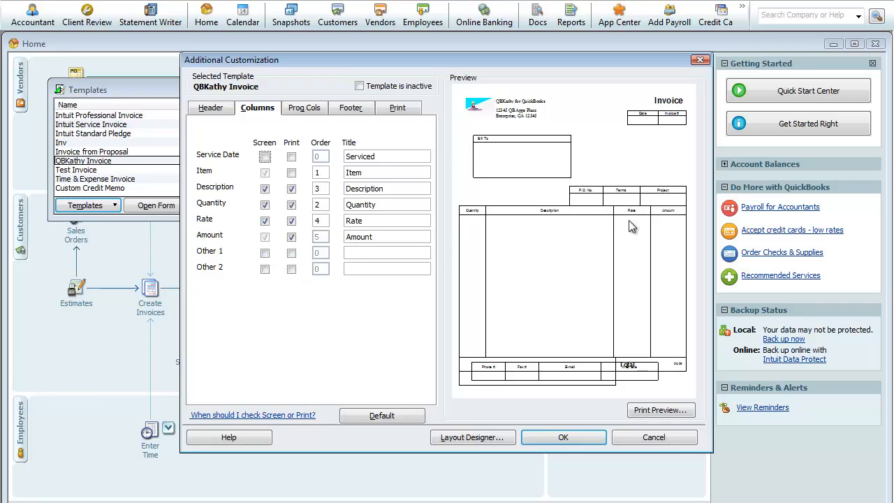
mouse_move(468, 272)
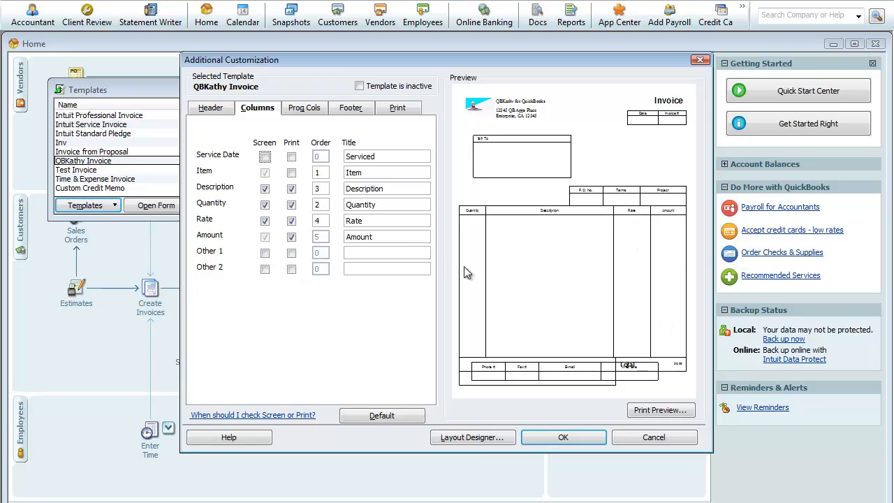
mouse_move(491, 301)
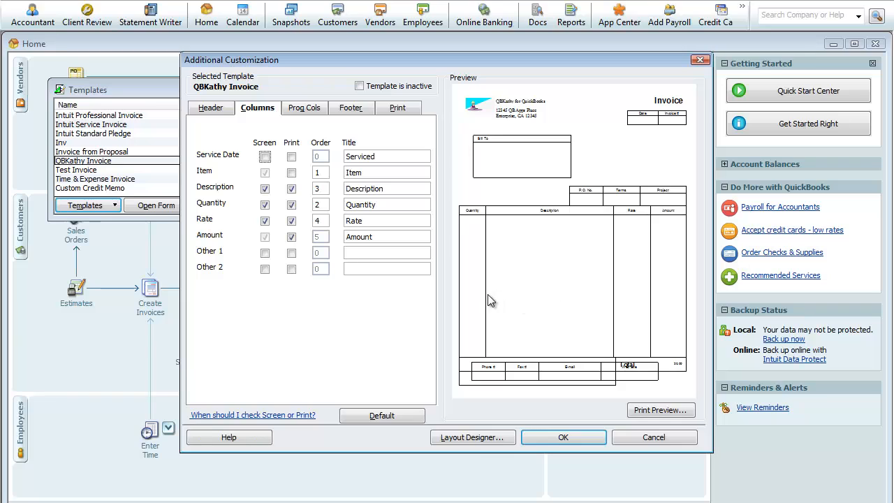
click(291, 205)
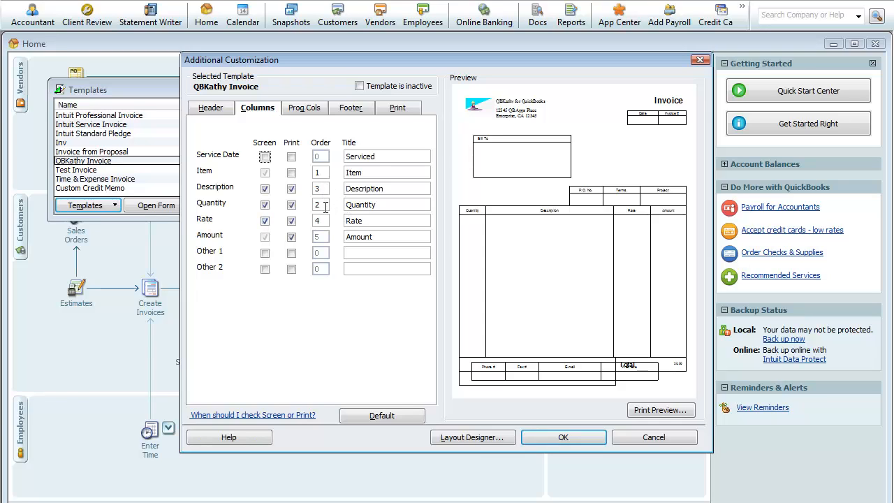
mouse_move(537, 255)
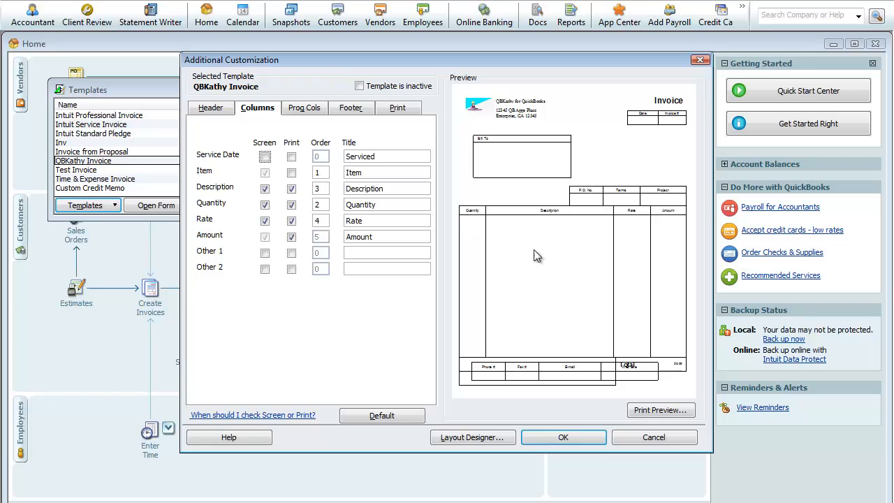
mouse_move(566, 223)
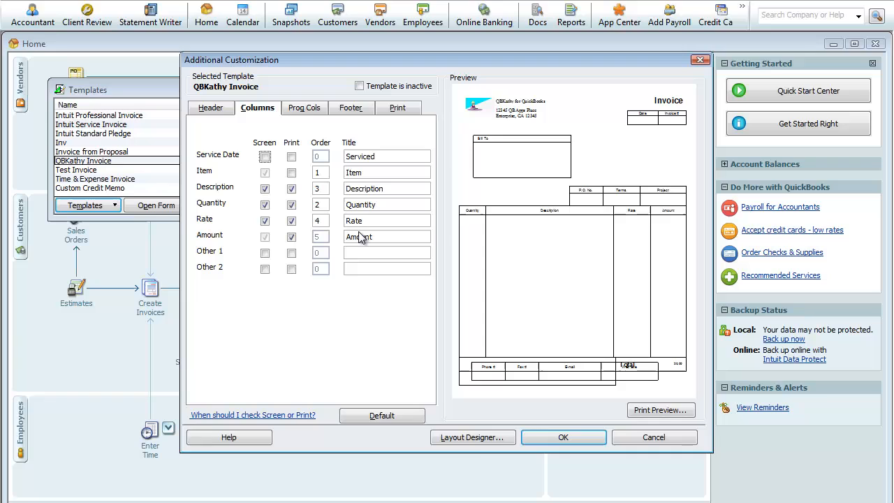
Review the Prog Cols options: Ordered, Prev. Invoiced, Backordered, S.O. No., all unticked
click(304, 108)
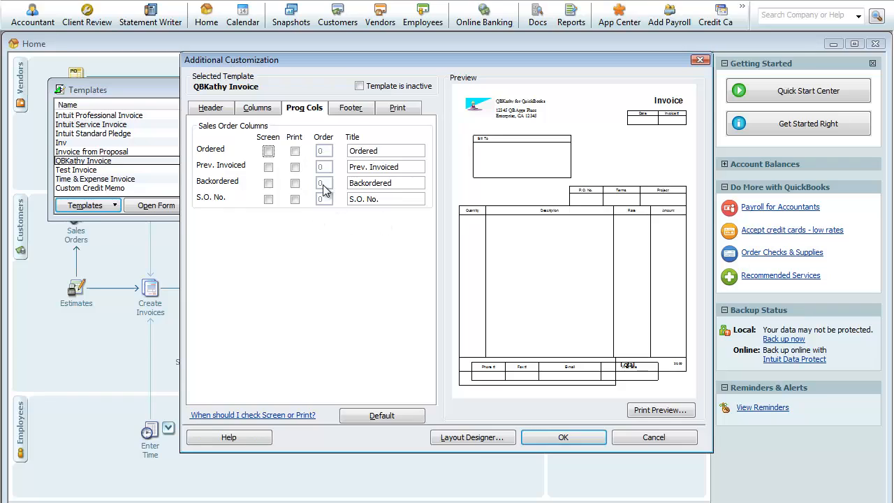
mouse_move(440, 202)
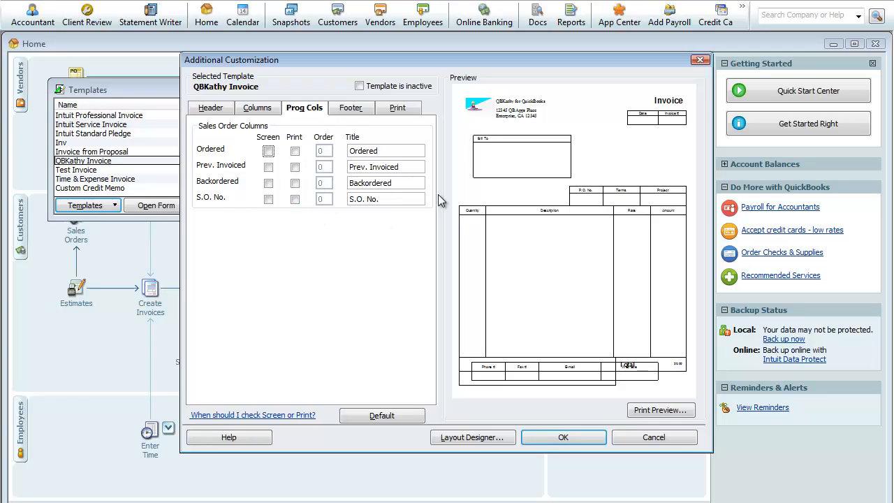
mouse_move(583, 261)
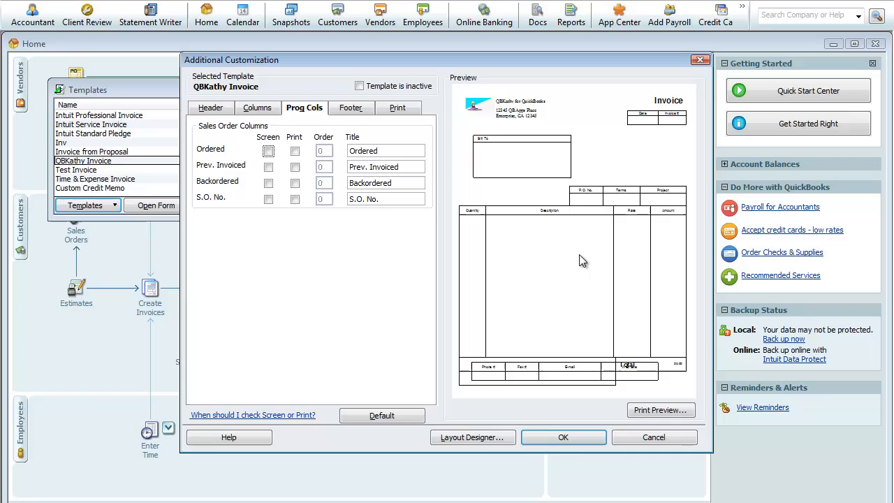
mouse_move(661, 264)
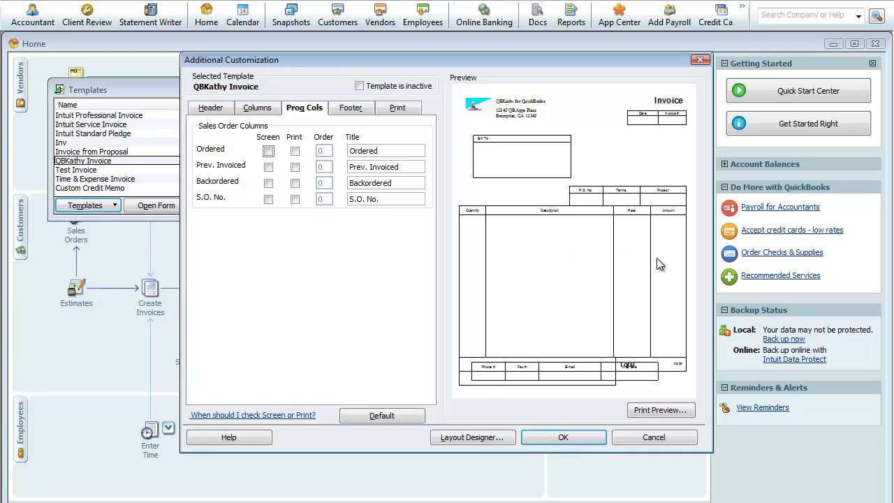
mouse_move(459, 170)
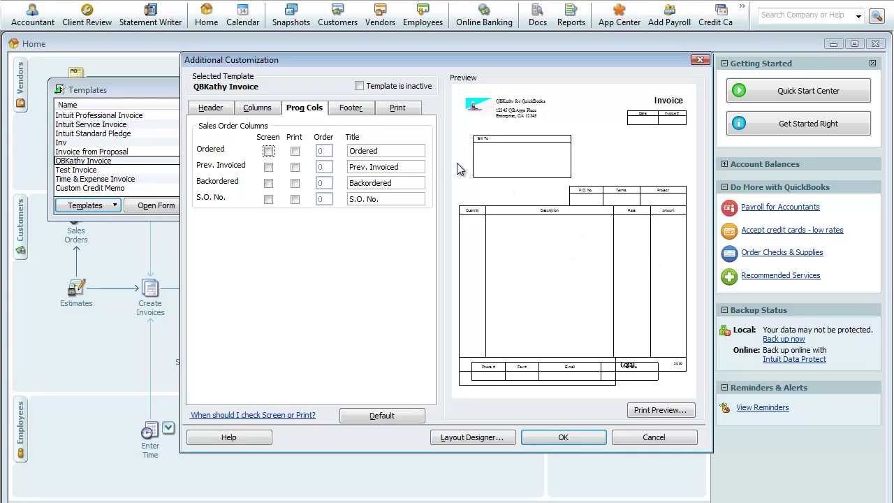
mouse_move(330, 150)
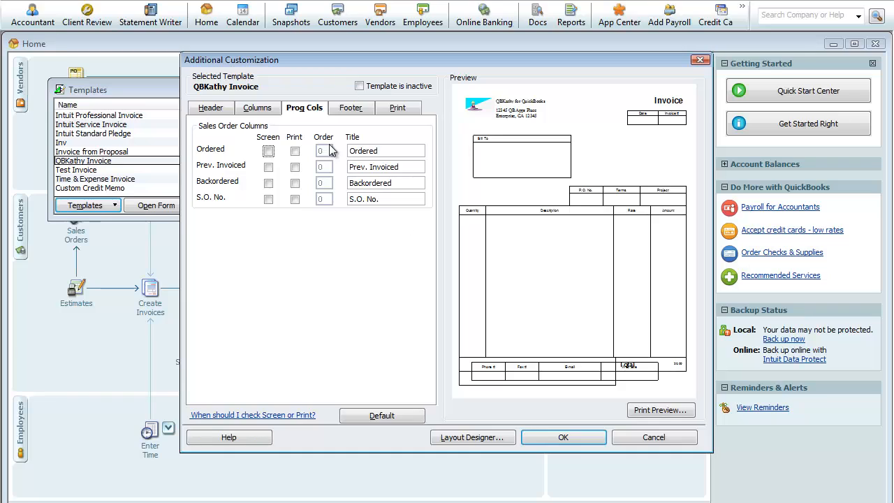
mouse_move(358, 111)
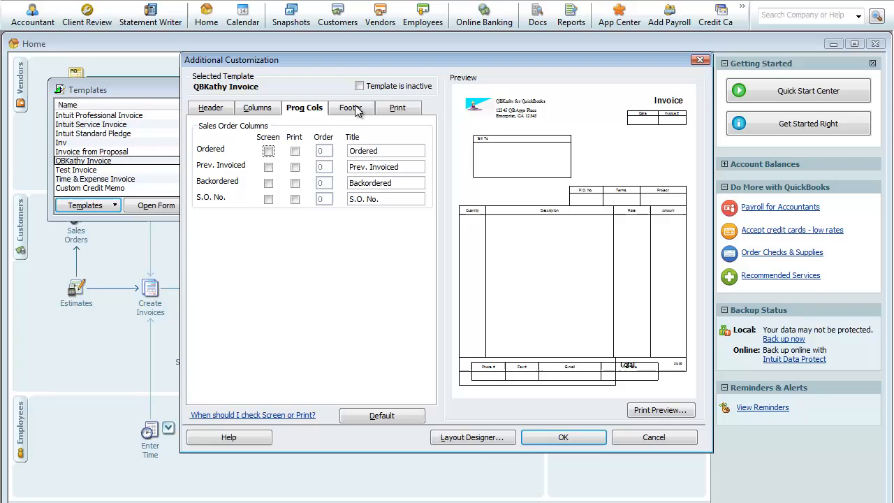
On the Footer tab, tick Subtotal's Print box and accept the overlap warning
click(351, 107)
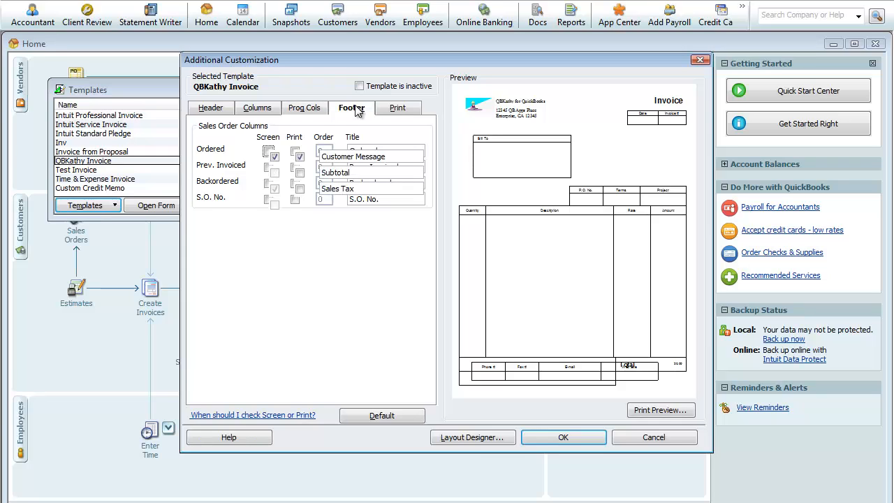
click(351, 107)
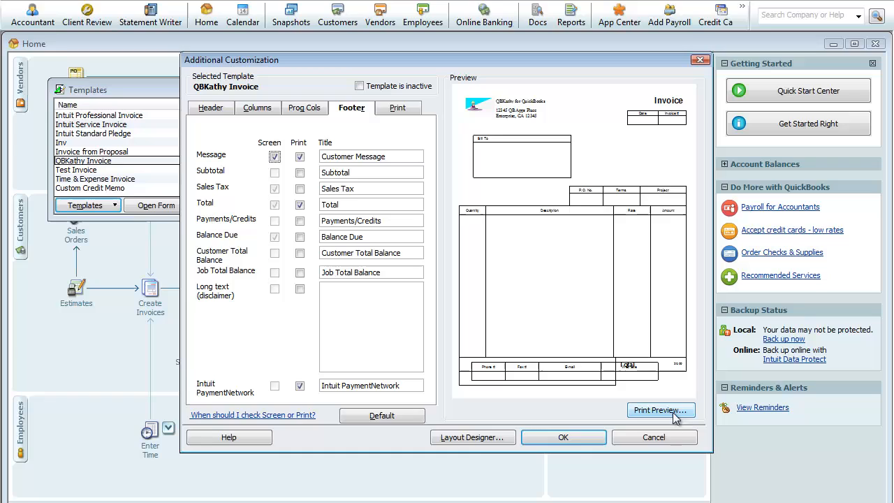
mouse_move(660, 389)
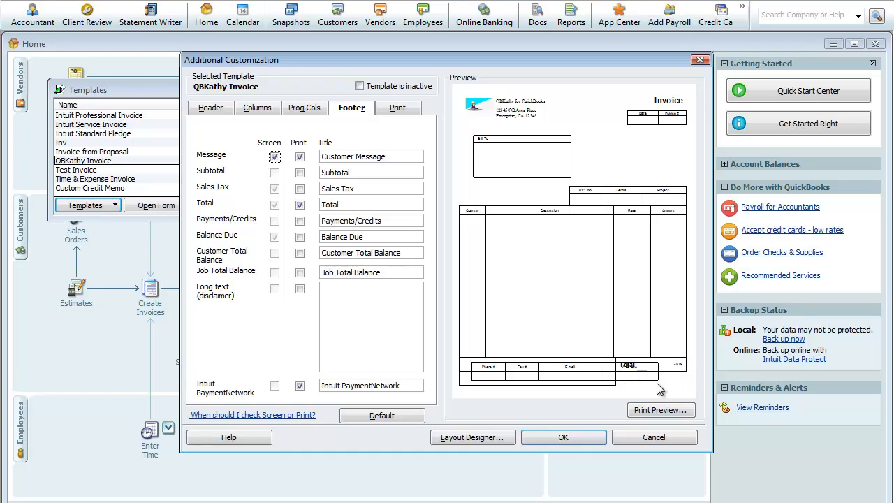
click(300, 173)
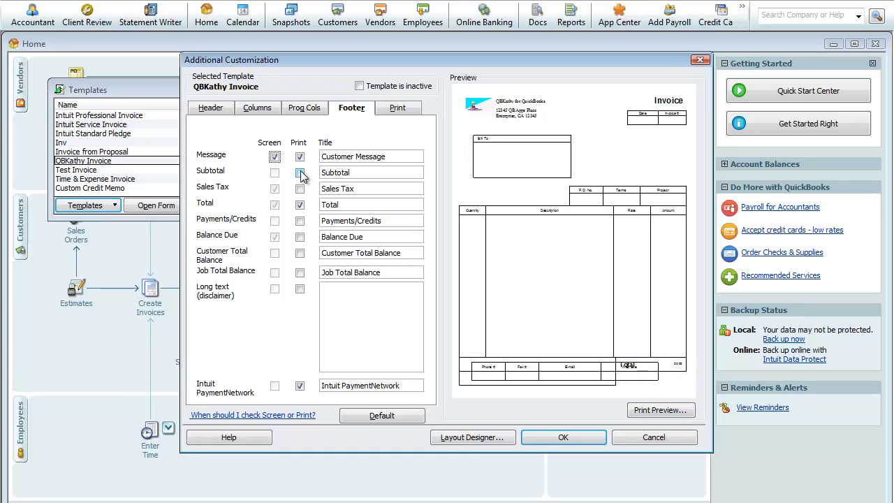
click(299, 173)
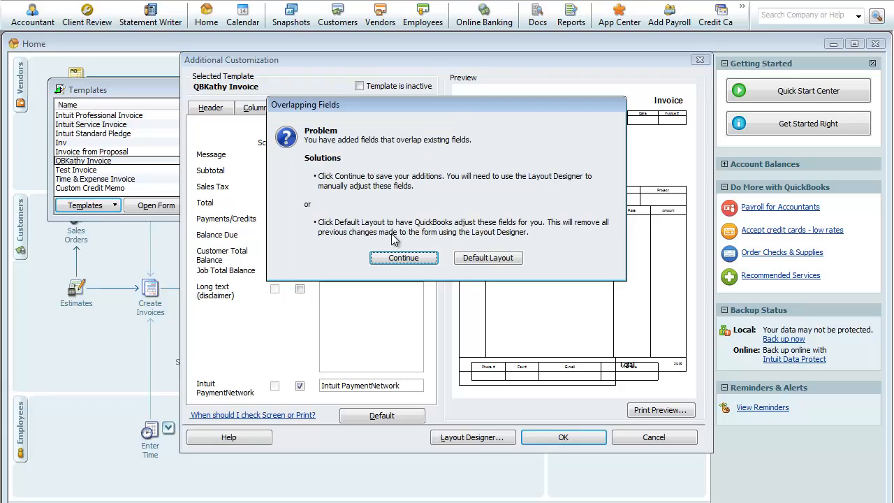
click(404, 257)
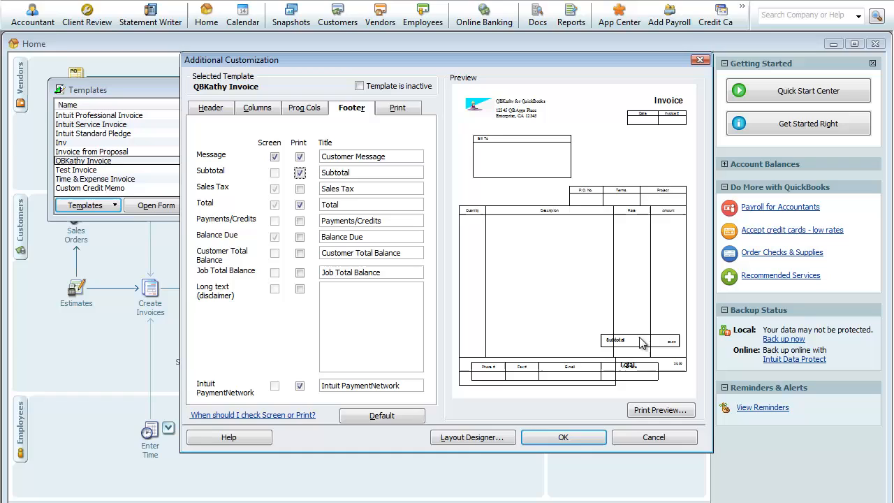
mouse_move(648, 348)
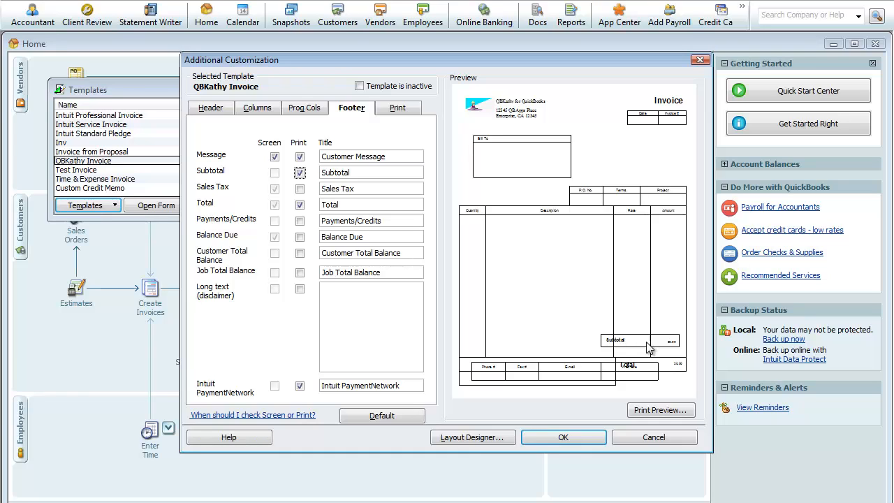
Untick Subtotal's Print box again and accept the overlap warning
click(300, 172)
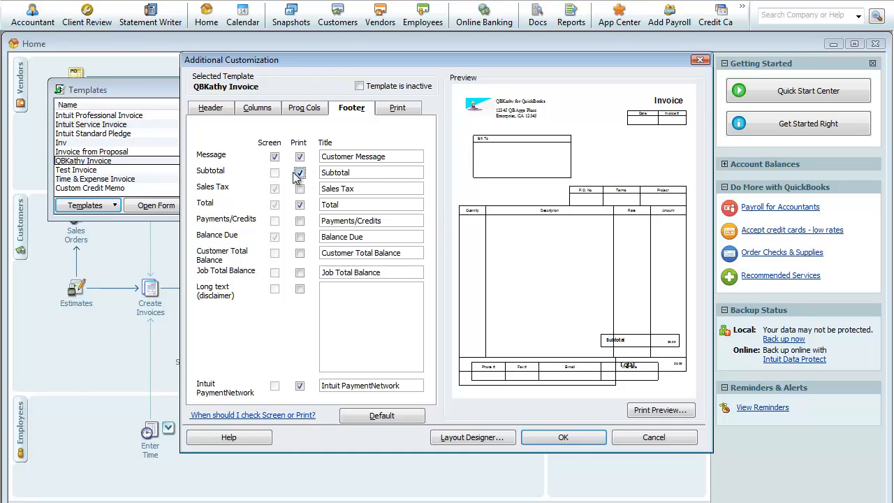
click(563, 437)
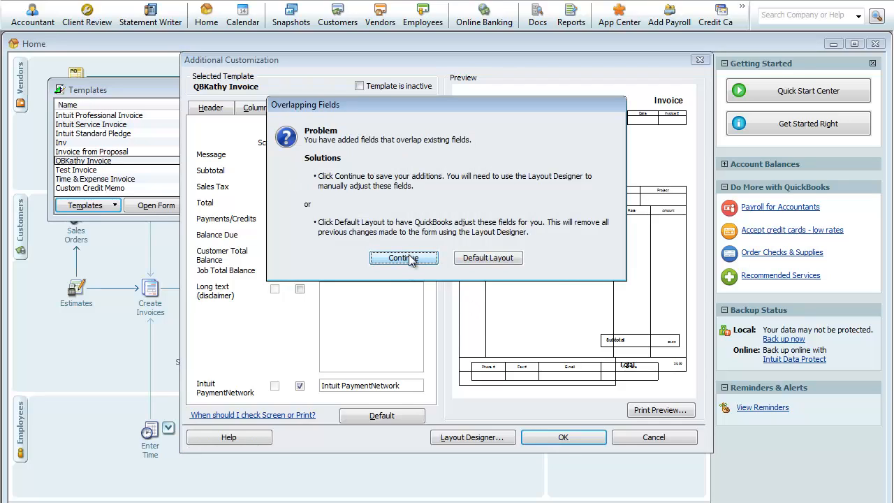
click(403, 258)
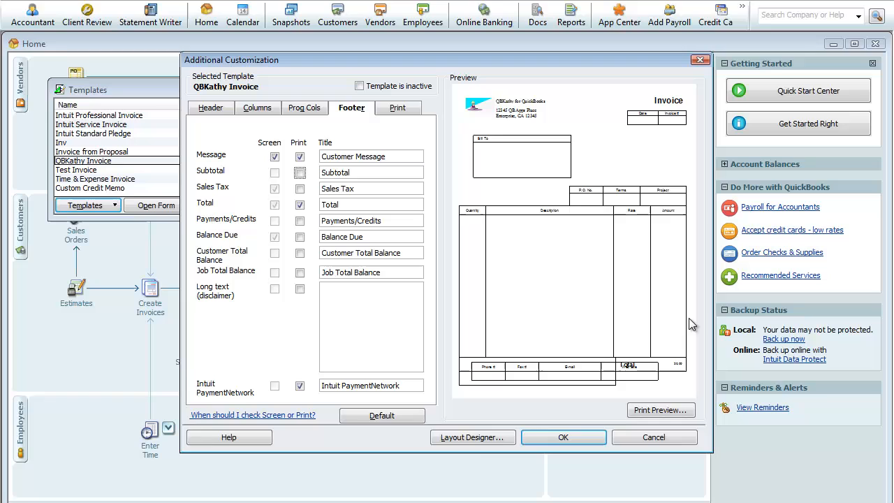
mouse_move(433, 105)
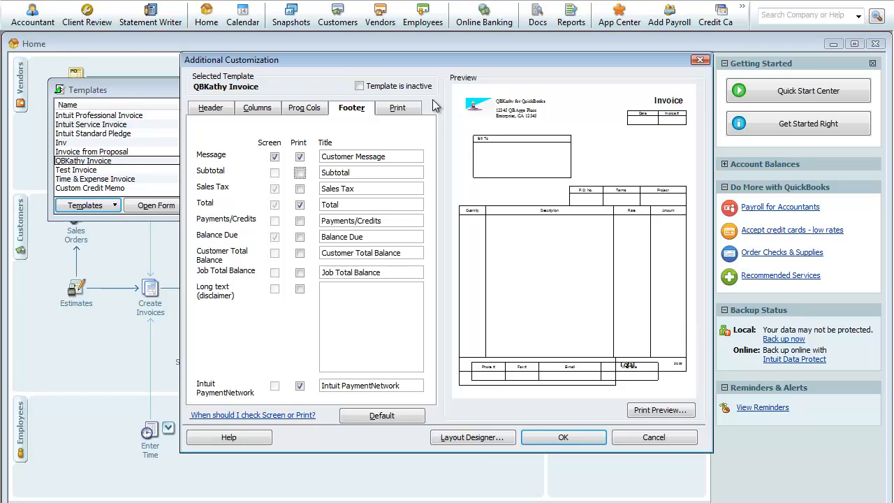
mouse_move(409, 112)
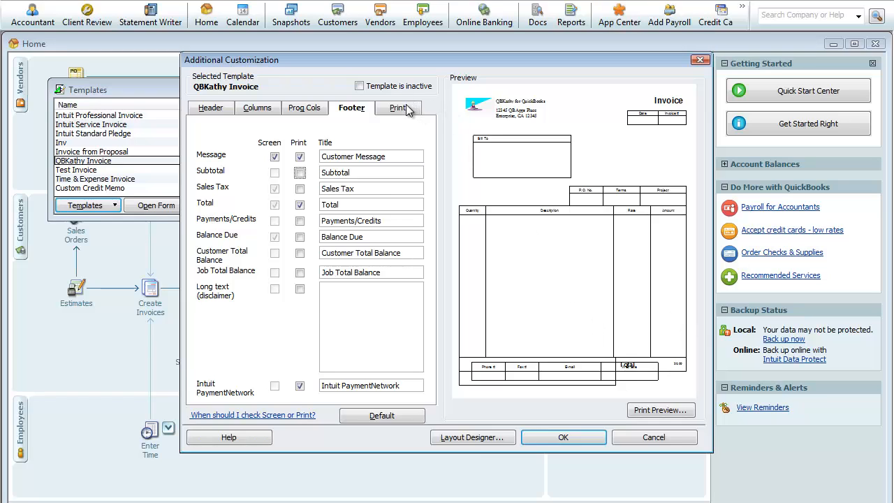
Review the Print tab, which keeps the invoice printer setup and page numbering
click(398, 108)
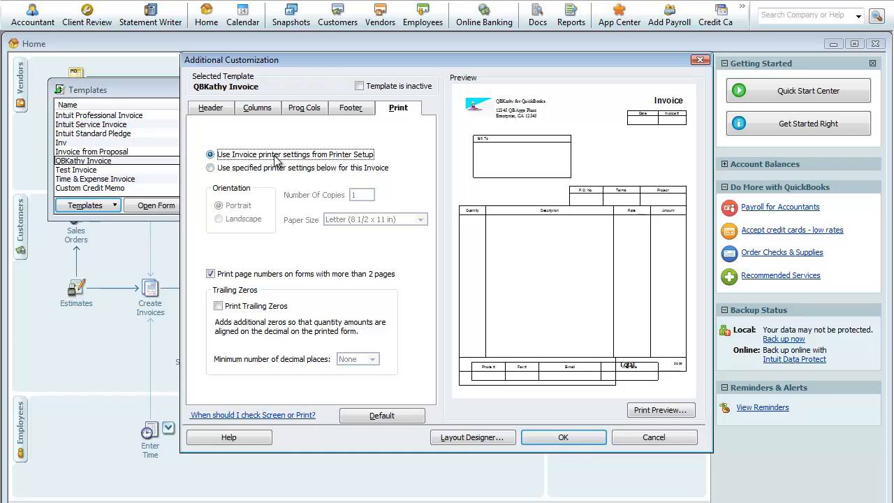
mouse_move(275, 183)
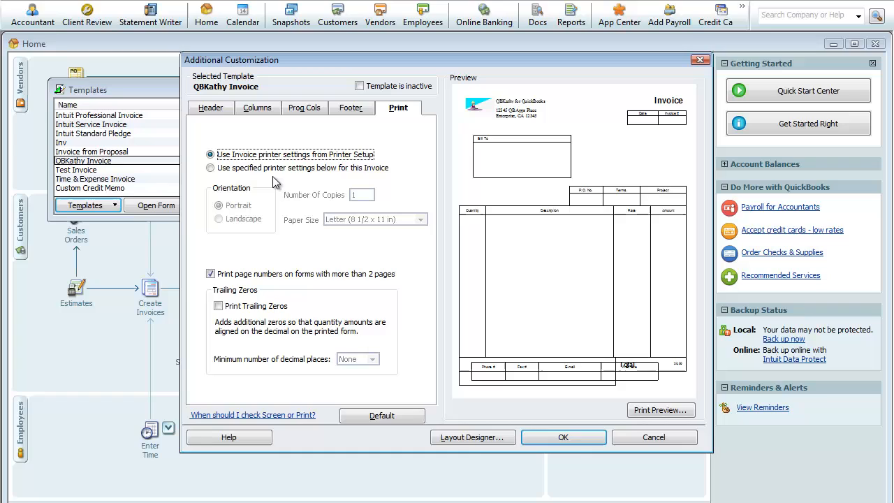
mouse_move(232, 227)
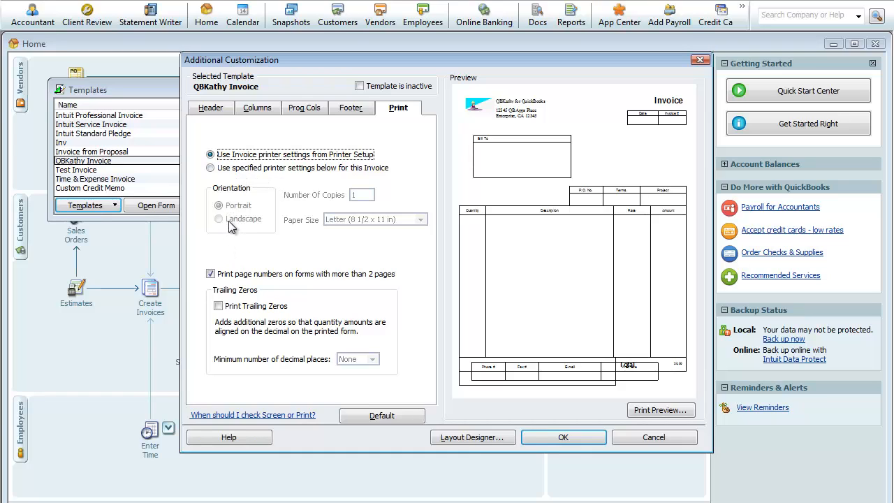
mouse_move(231, 218)
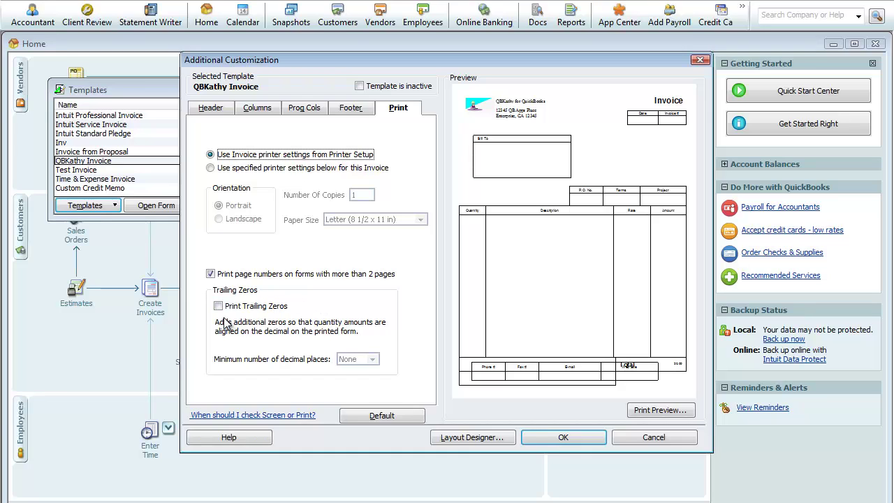
mouse_move(288, 340)
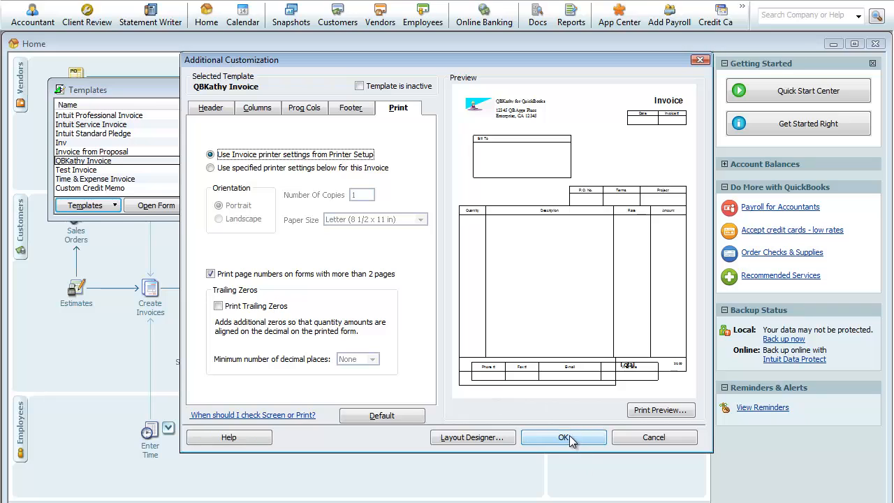
Accept the additional customizations and launch the Layout Designer for QBKathy Invoice
click(564, 437)
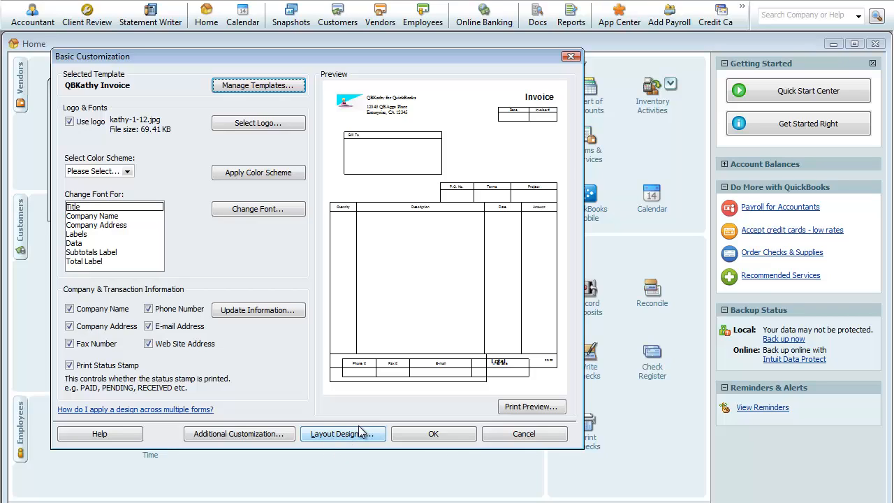
click(342, 434)
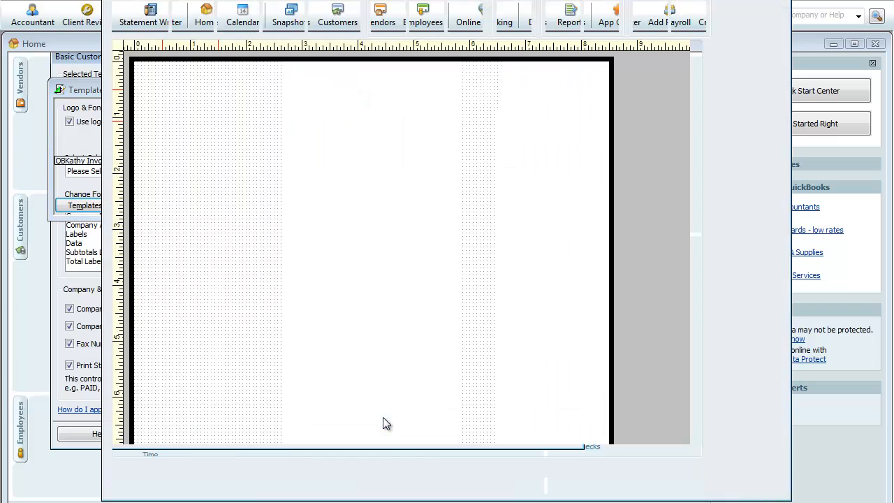